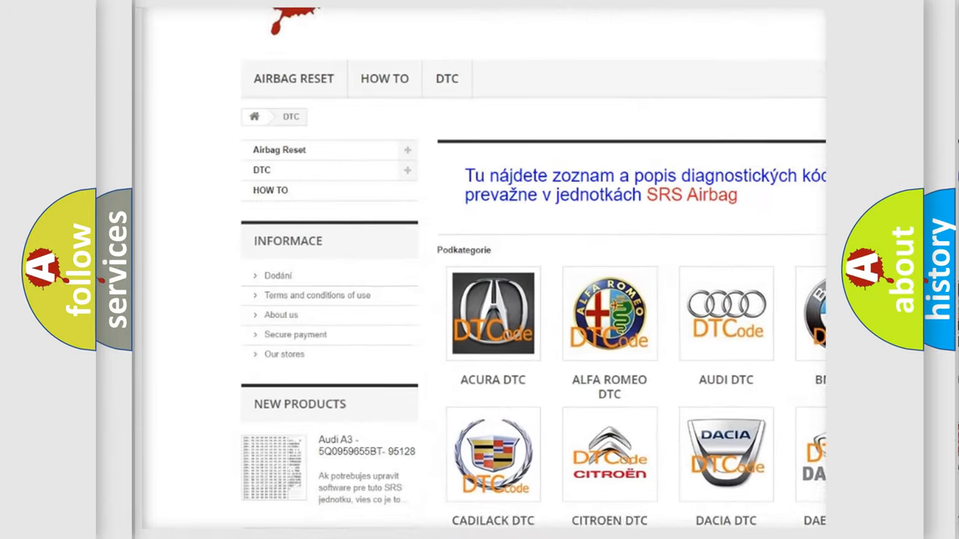
scroll(down, 3)
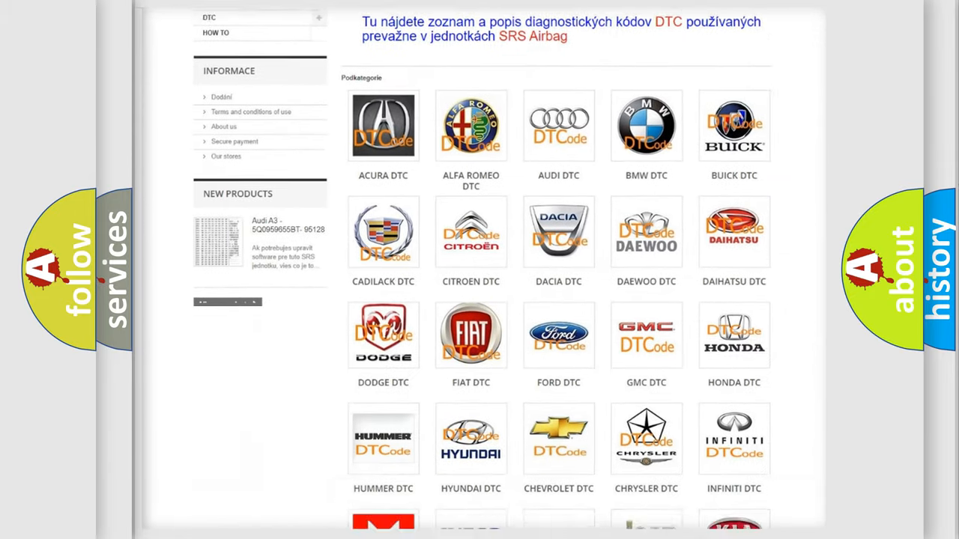
scroll(down, 3)
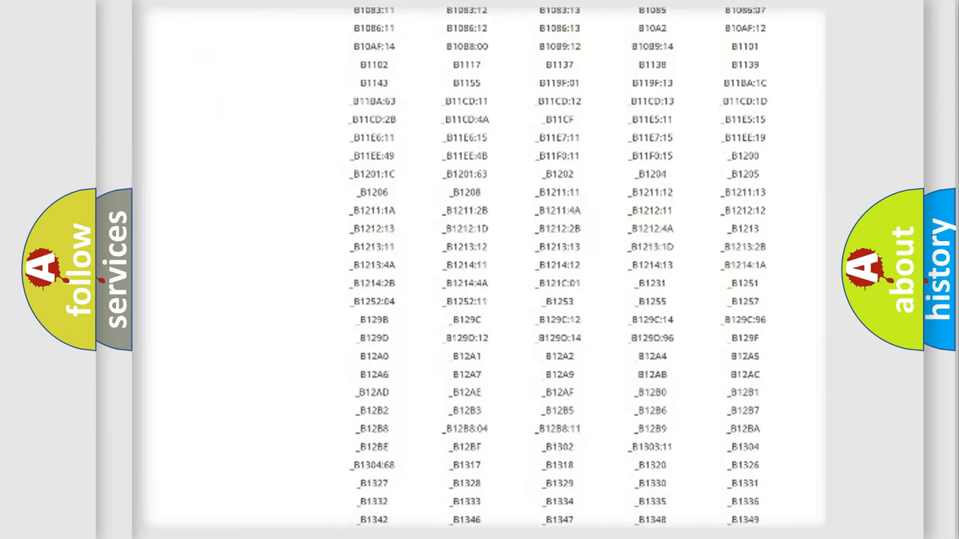
scroll(down, 3)
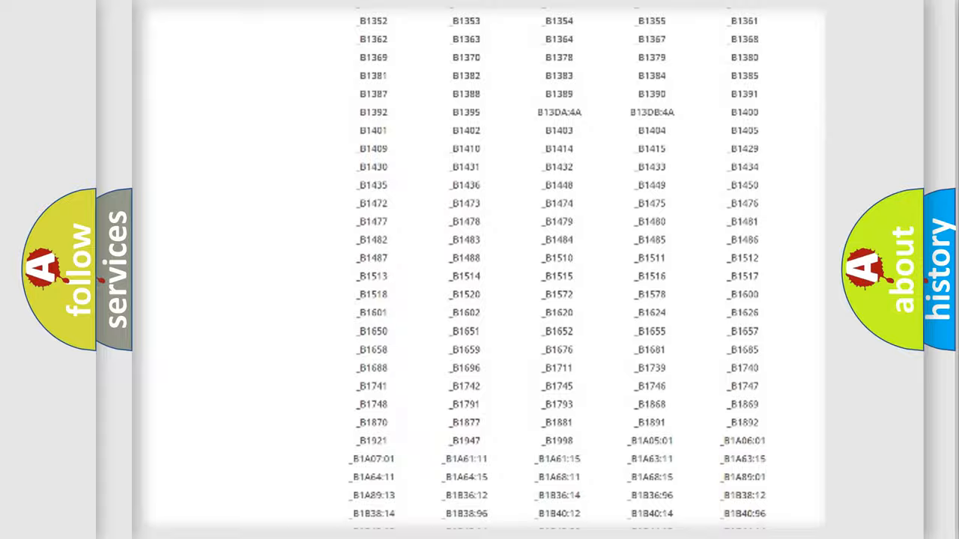